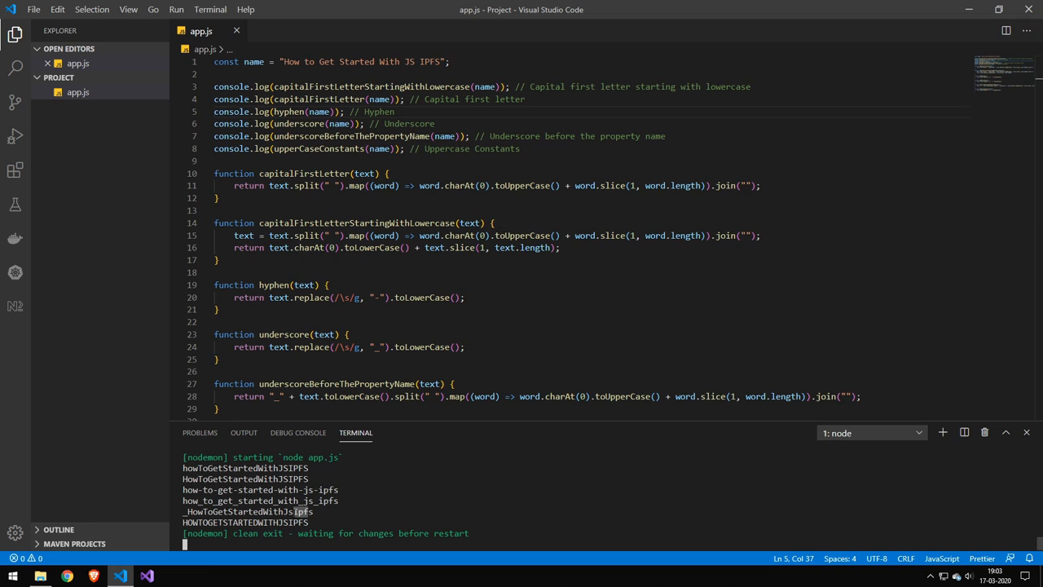
scroll("down", 3)
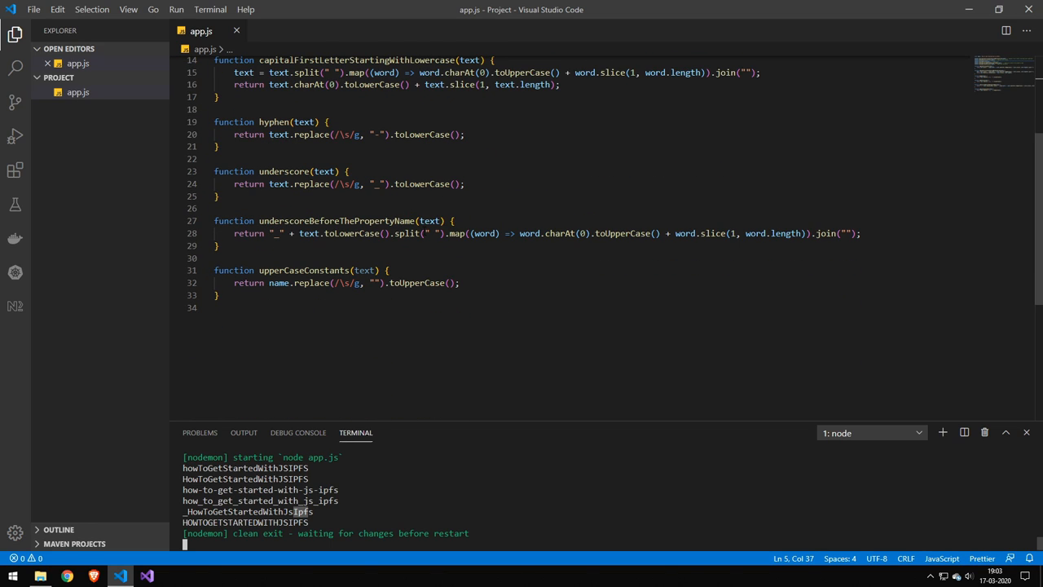
left_click(349, 171)
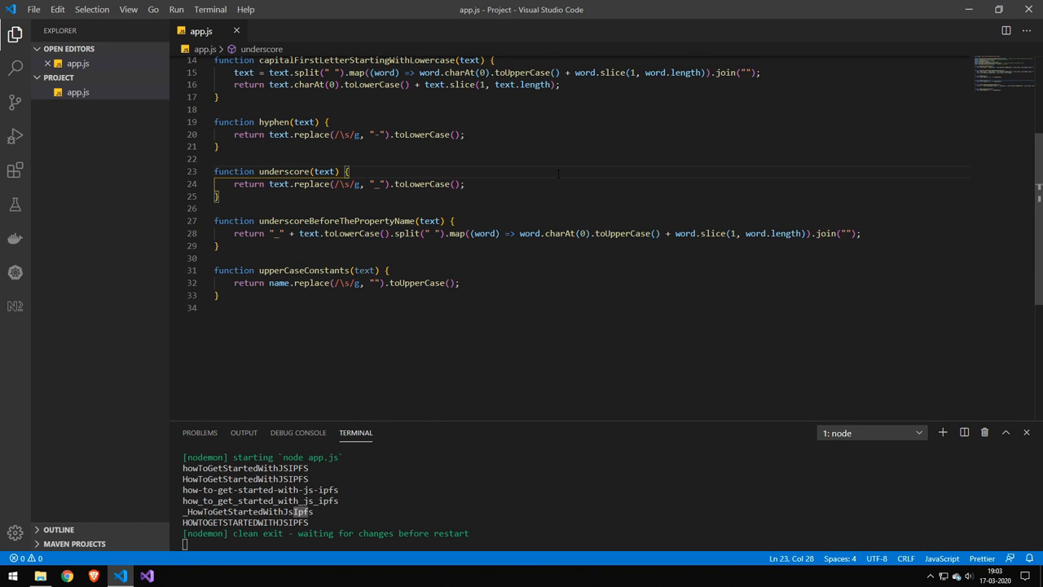